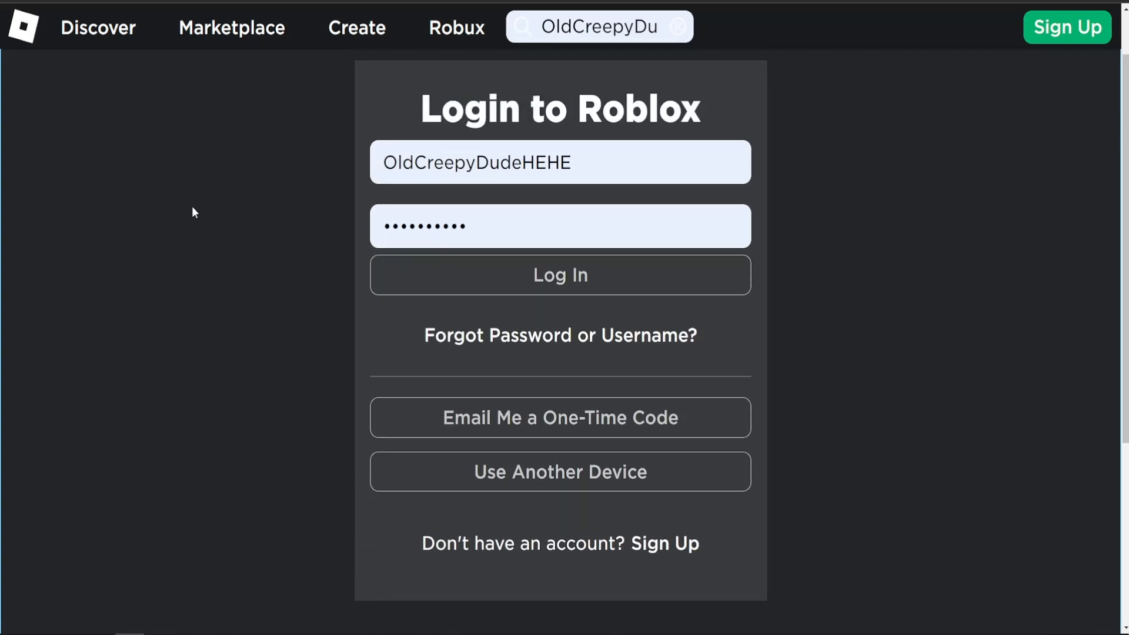
{"action": "scroll", "scroll_direction": "down", "scroll_amount": 3}
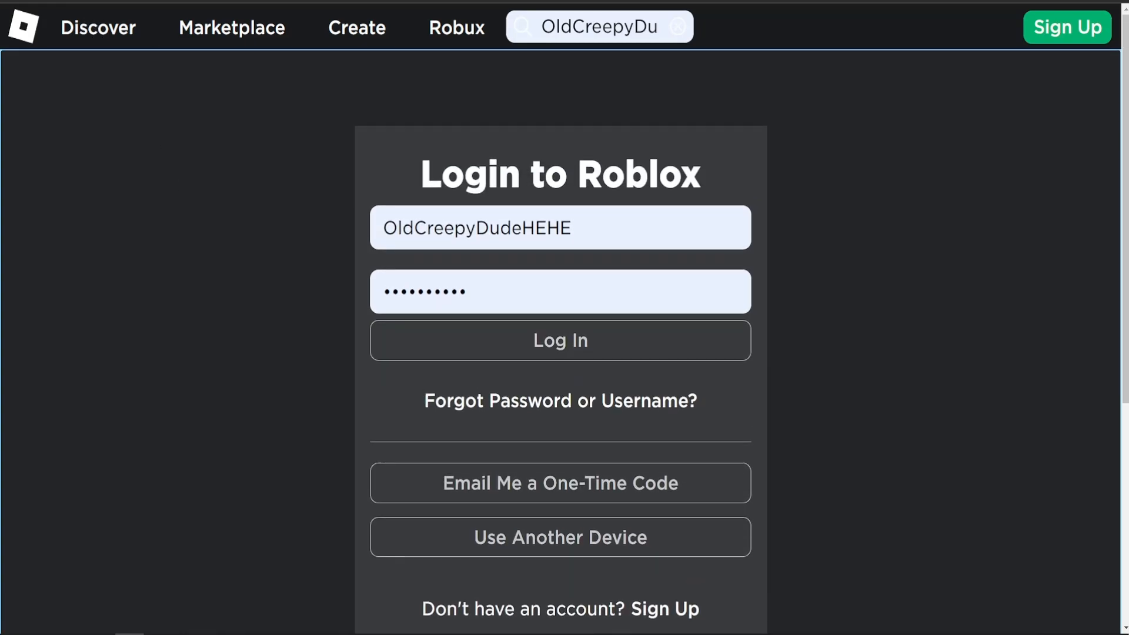
{"action": "mouse_move", "coordinate": [436, 342]}
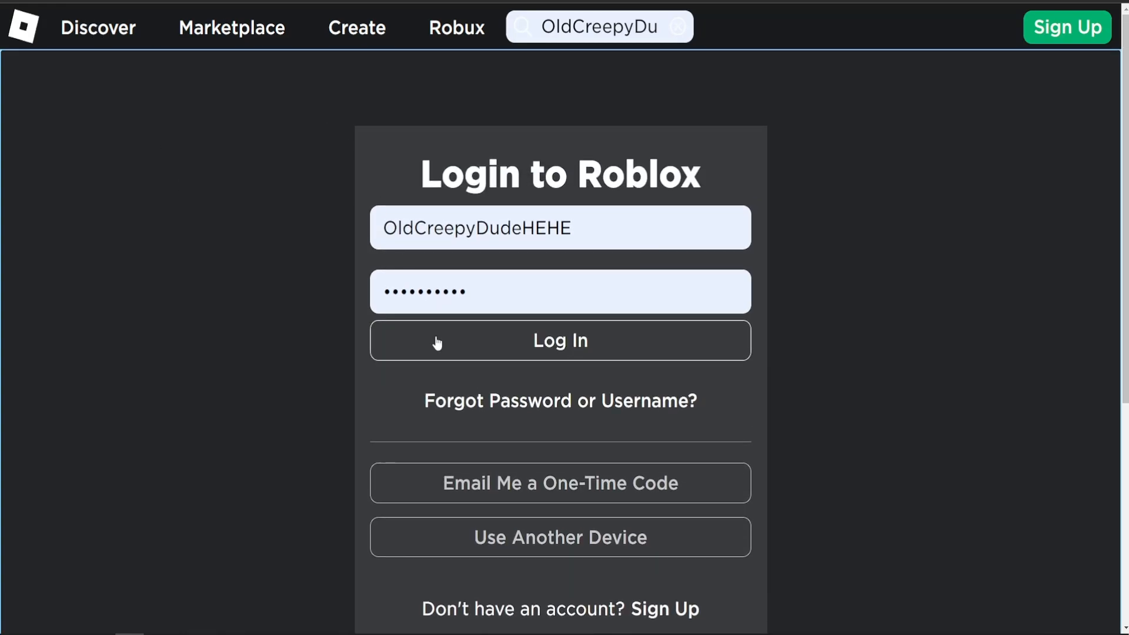
{"action": "mouse_move", "coordinate": [353, 523]}
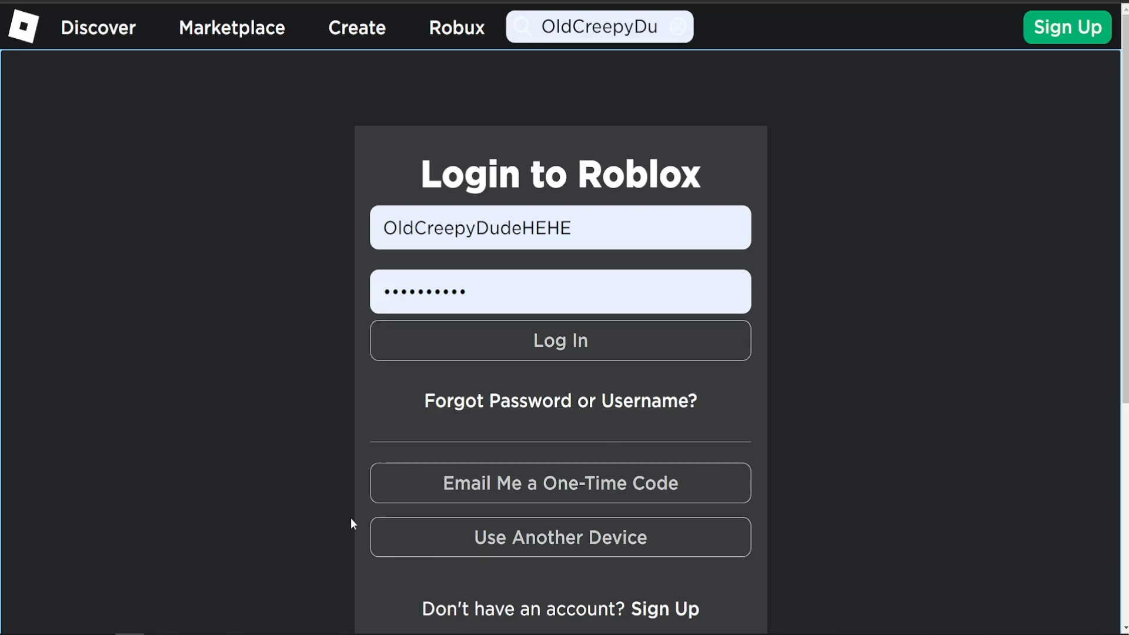
{"action": "mouse_move", "coordinate": [561, 537]}
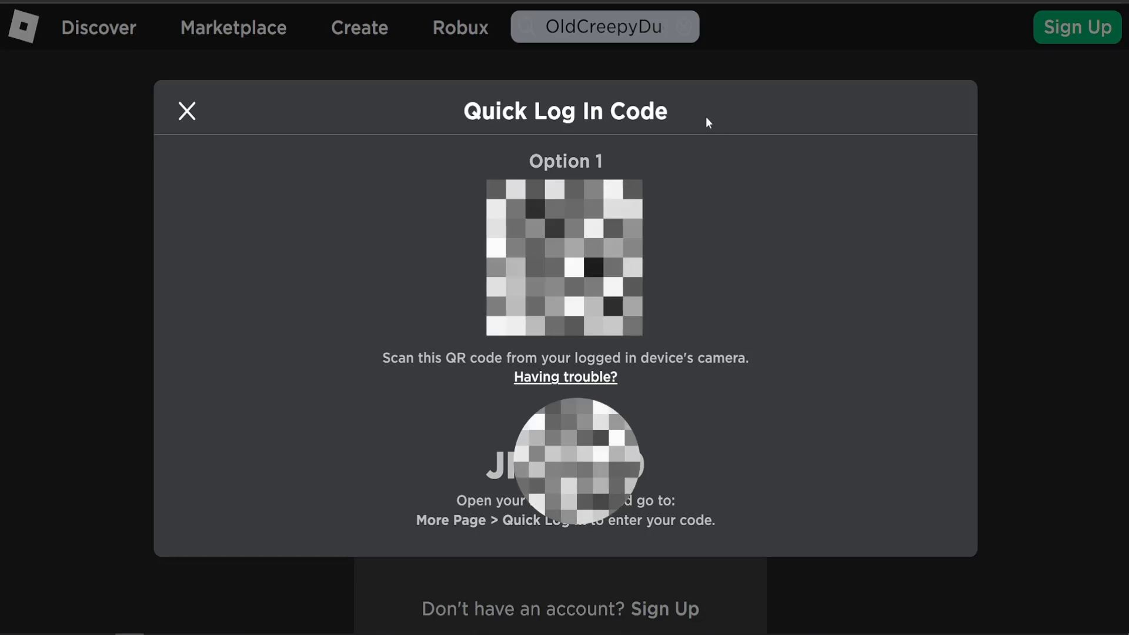
{"action": "mouse_move", "coordinate": [657, 108]}
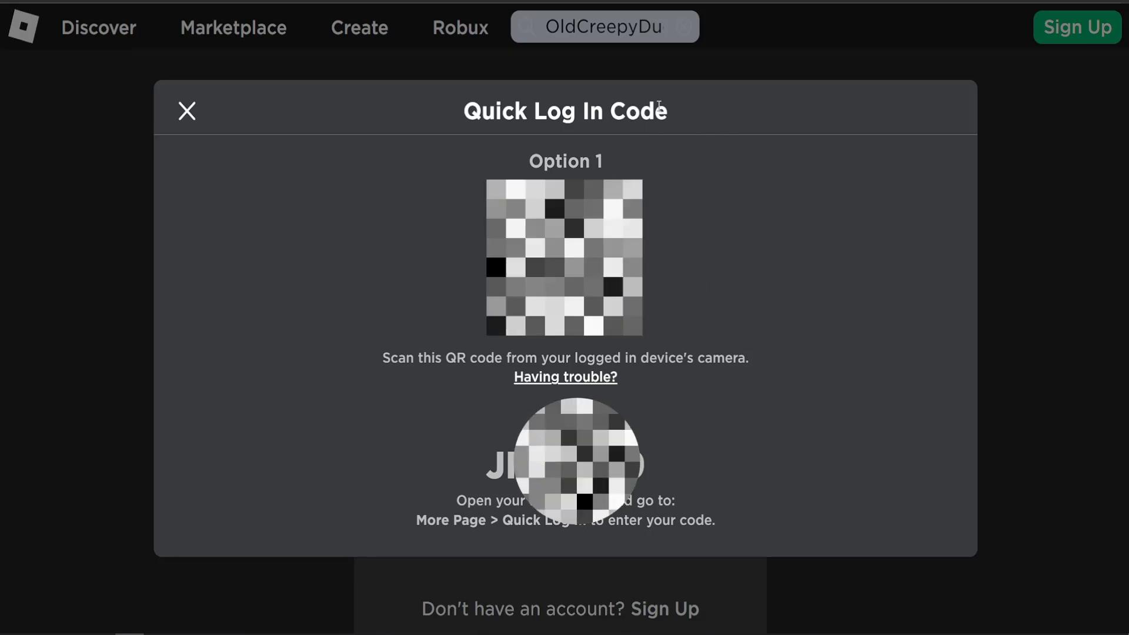
{"action": "mouse_move", "coordinate": [898, 222]}
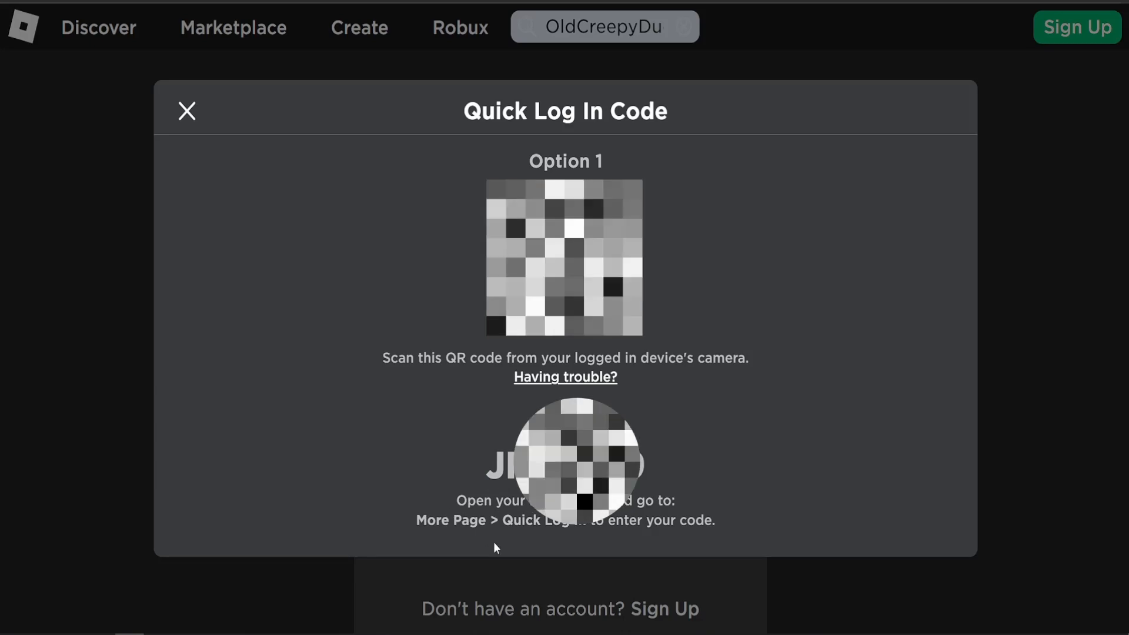
{"action": "mouse_move", "coordinate": [881, 234]}
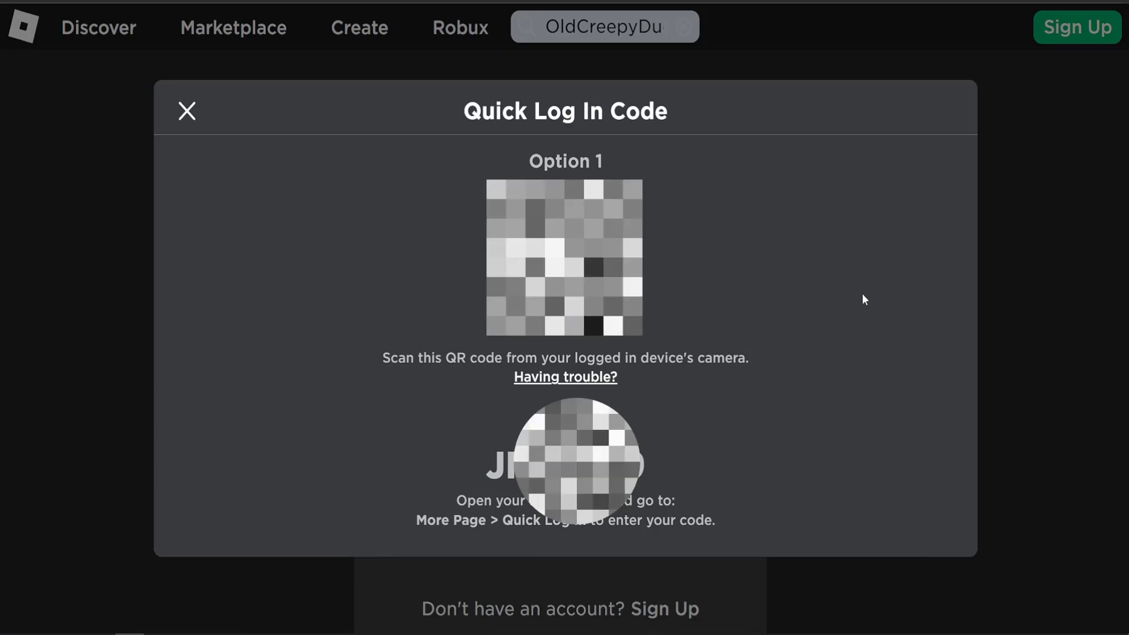
{"action": "mouse_move", "coordinate": [490, 534]}
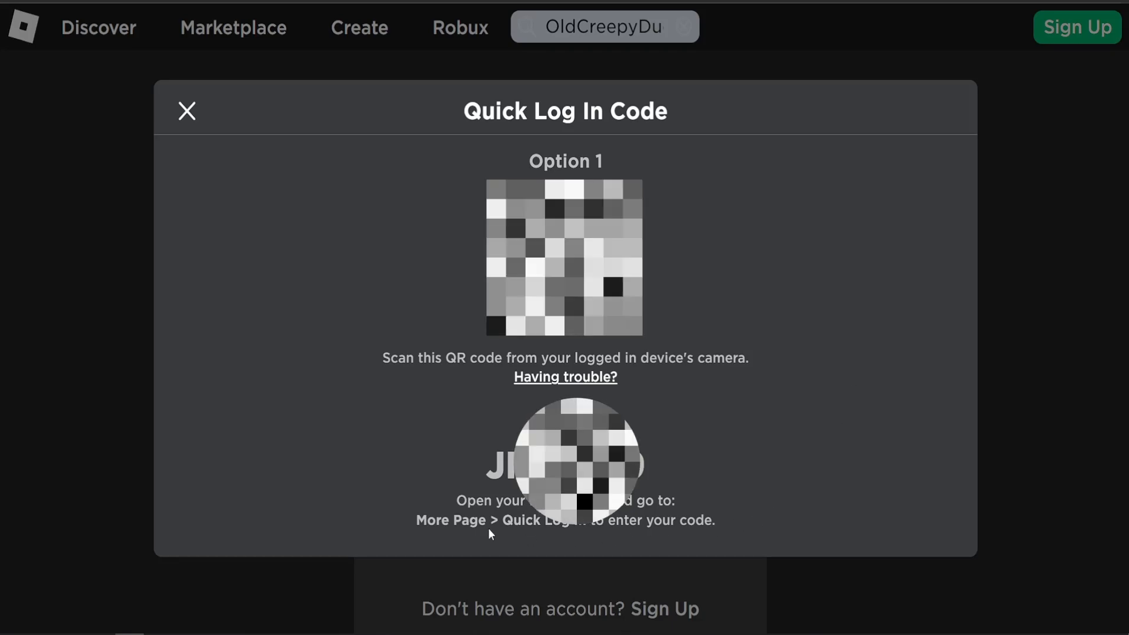